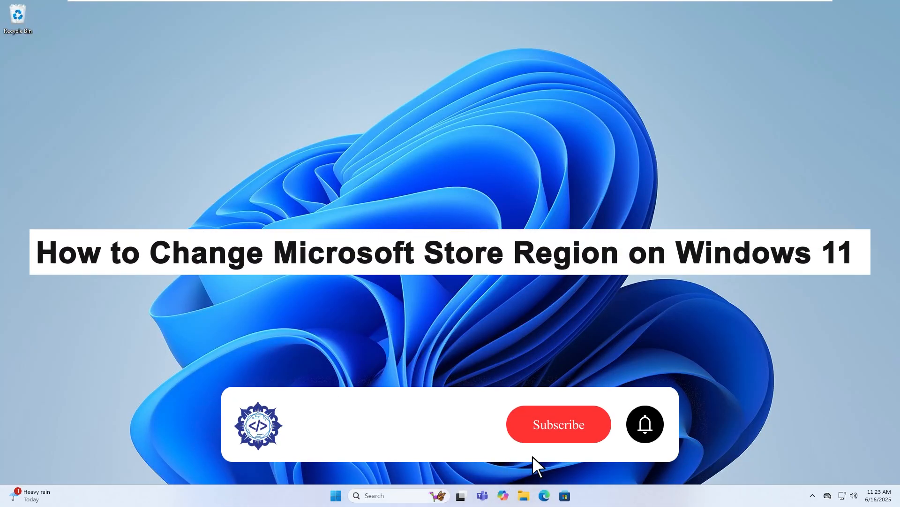
# Step: Search the Start menu for 'settings' to launch the Settings app
pyautogui.click(557, 424)
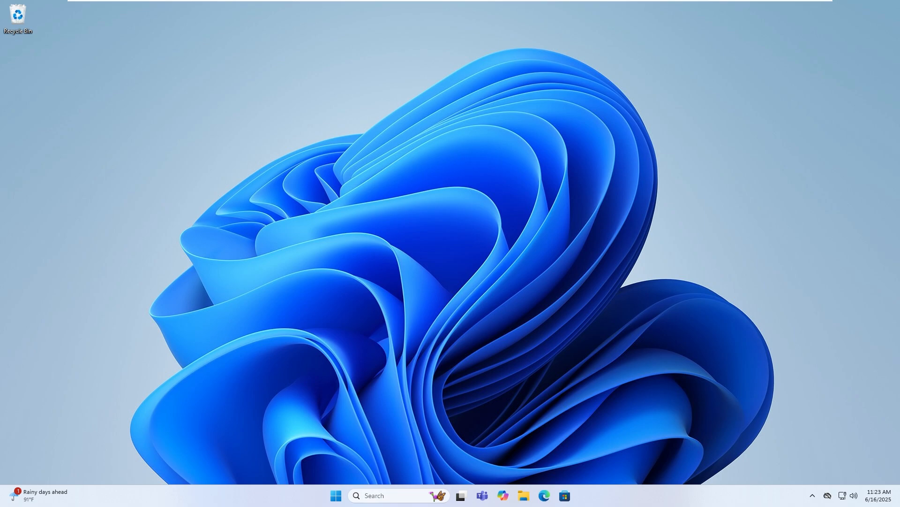
pyautogui.click(335, 495)
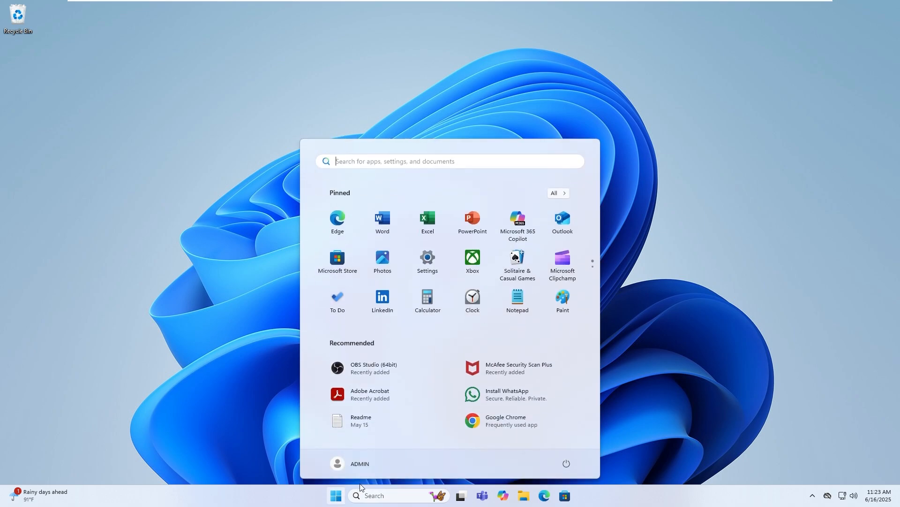
pyautogui.write('settings')
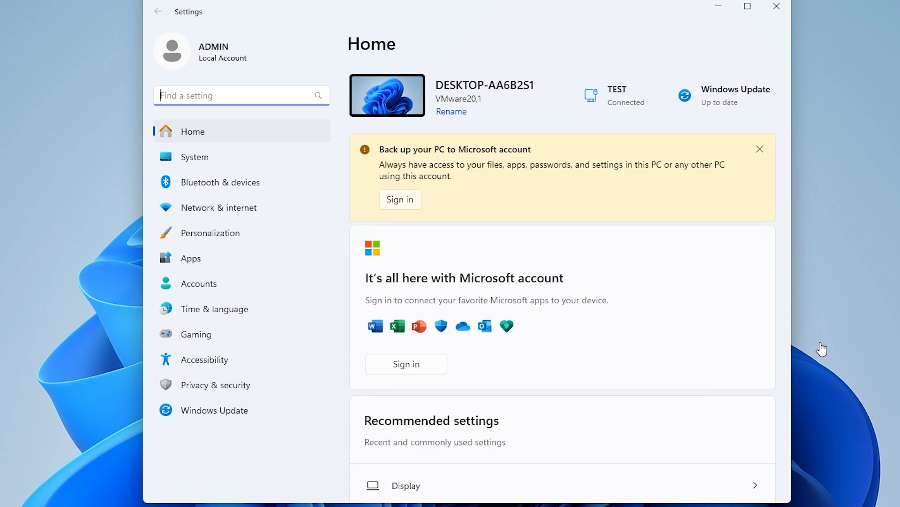
pyautogui.moveTo(209, 314)
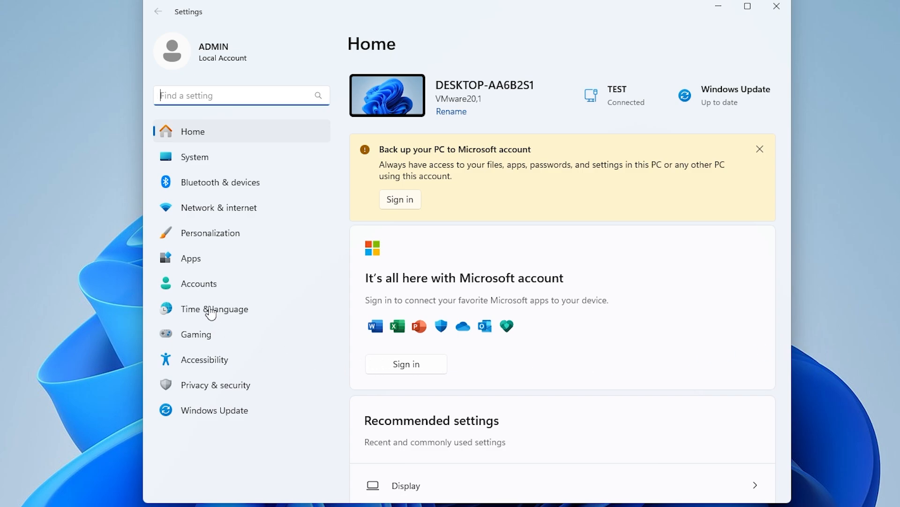
# Step: Go to the Time & language page, where the region shows United States
pyautogui.click(215, 309)
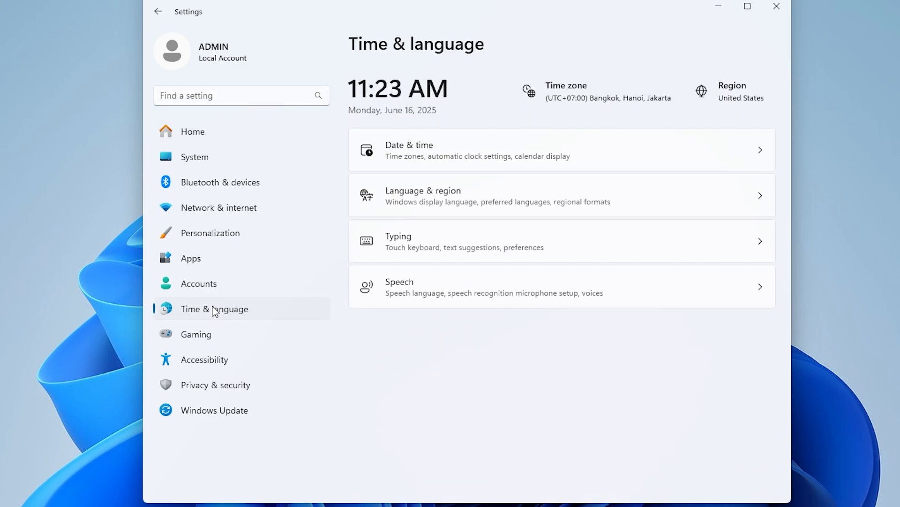
pyautogui.moveTo(504, 187)
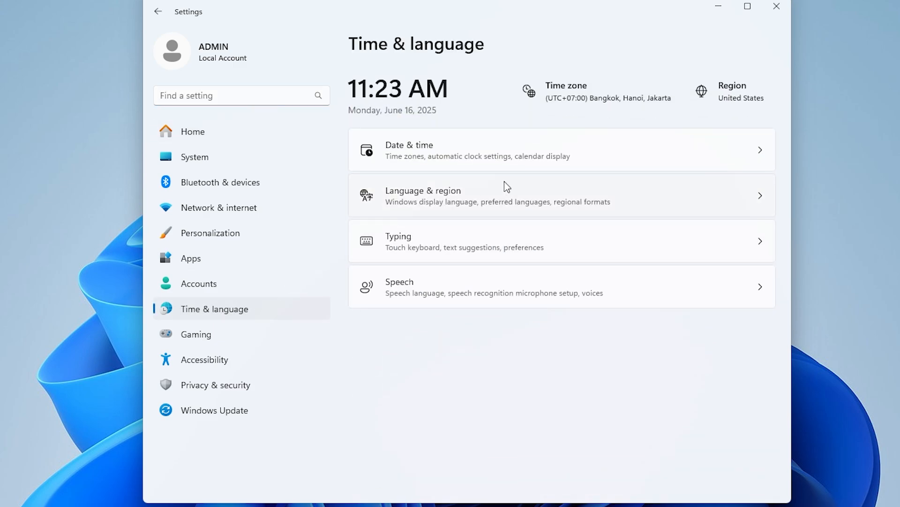
# Step: On Language & region, expand the Country or region list and browse past United States
pyautogui.click(505, 195)
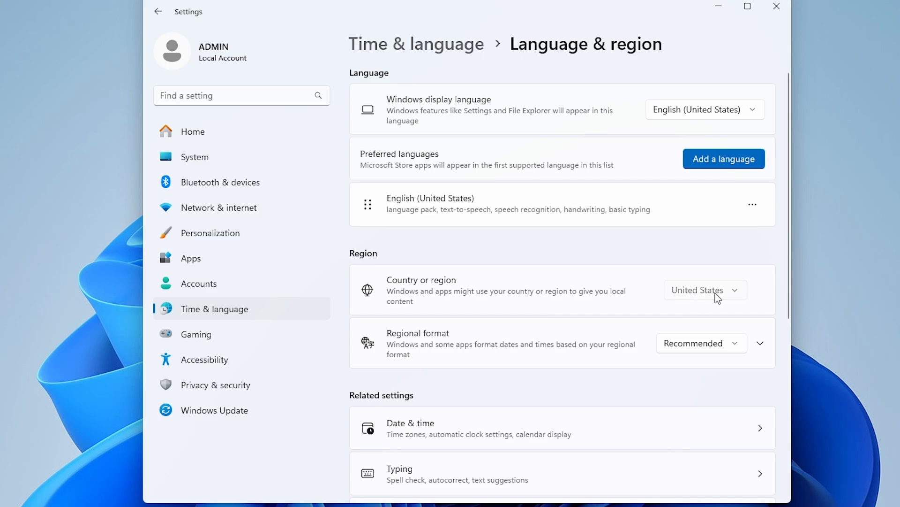
pyautogui.click(705, 289)
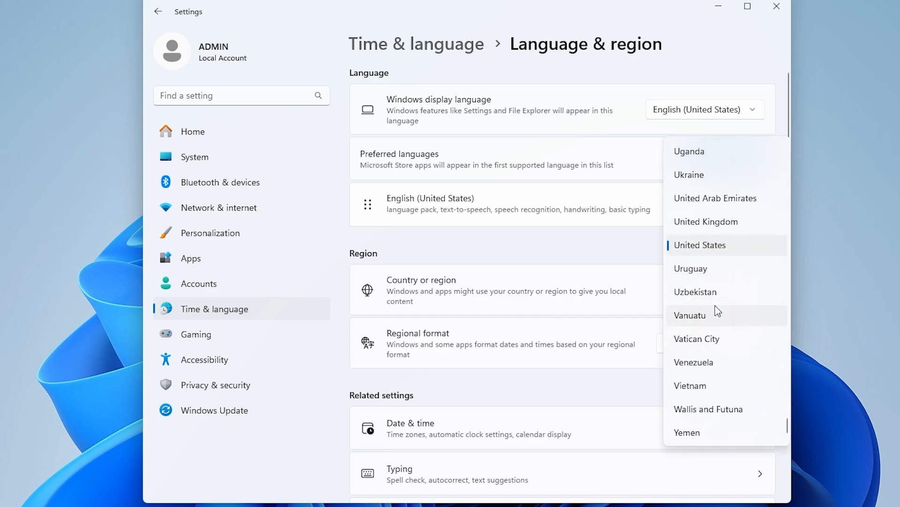
pyautogui.scroll(-3)
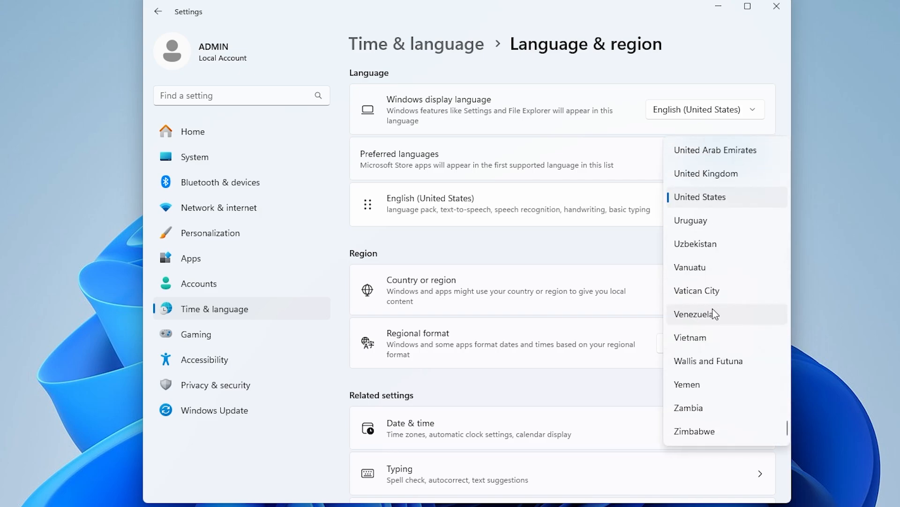
pyautogui.moveTo(706, 315)
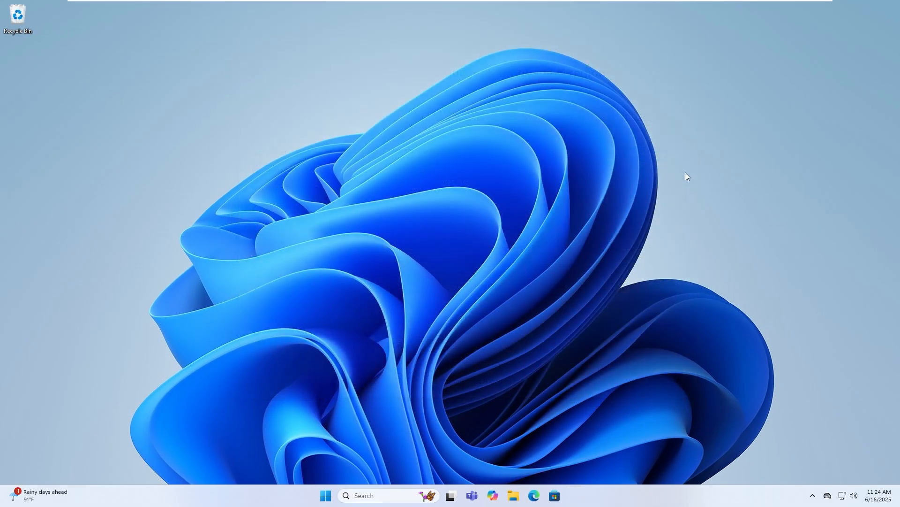
pyautogui.moveTo(691, 206)
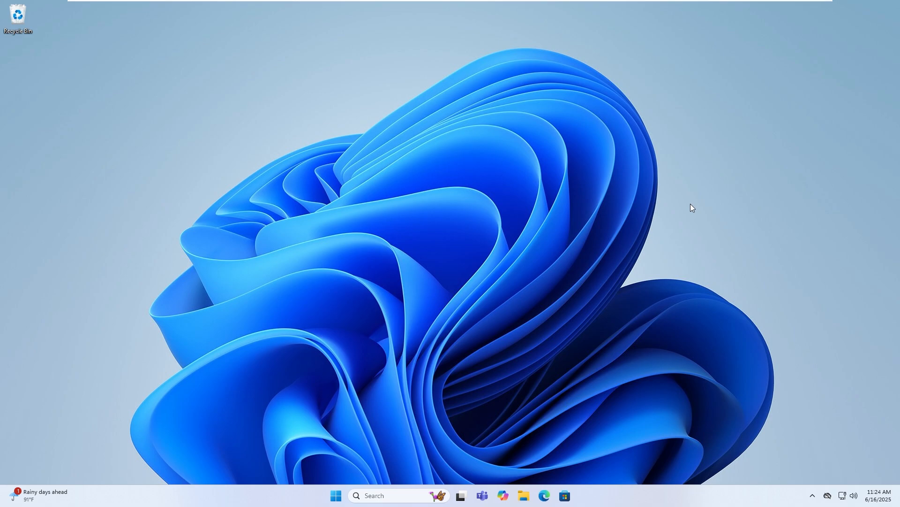